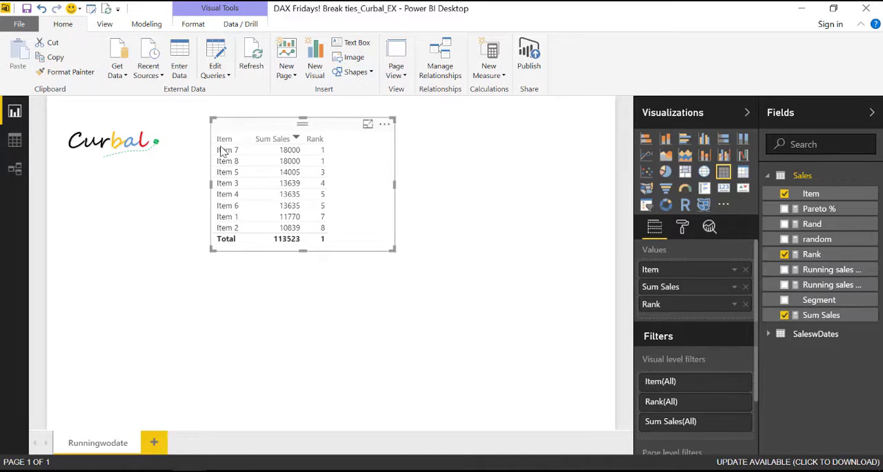
# - Switch the Item filter type to Top N and set Show items to Bottom
pyautogui.click(273, 139)
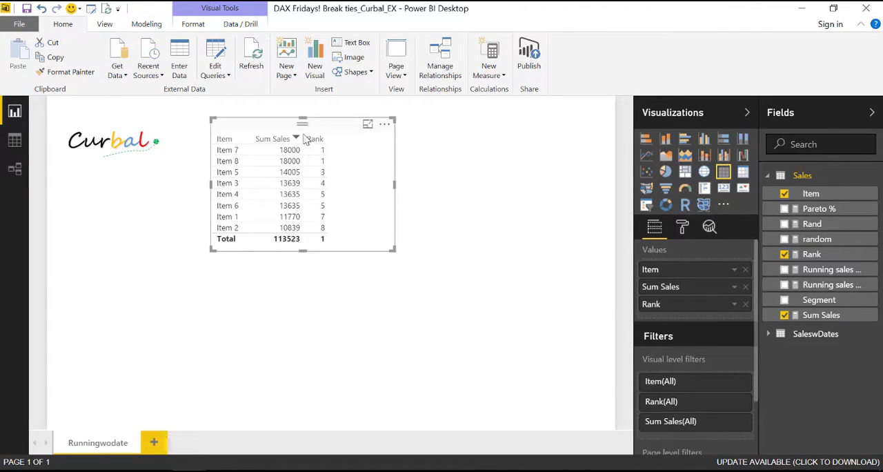
pyautogui.moveTo(280, 156)
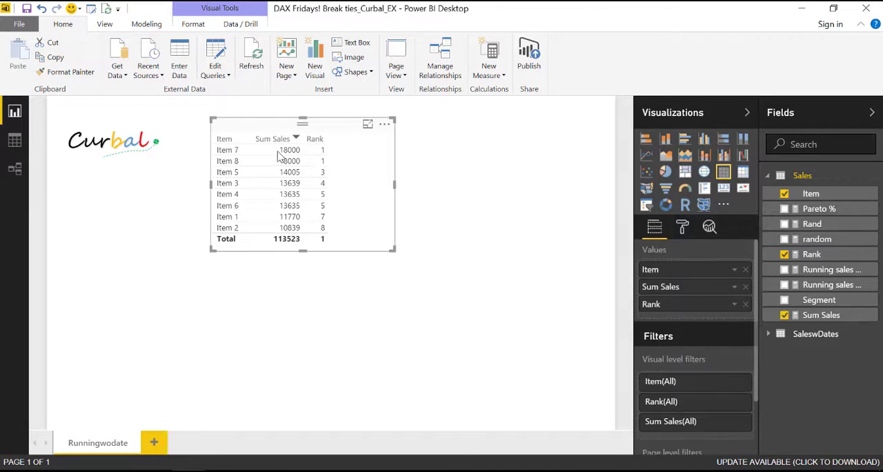
pyautogui.moveTo(309, 160)
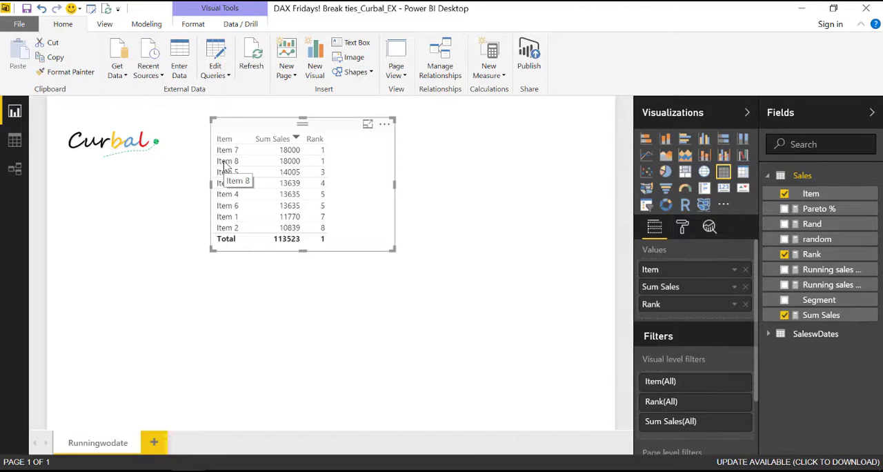
pyautogui.moveTo(269, 161)
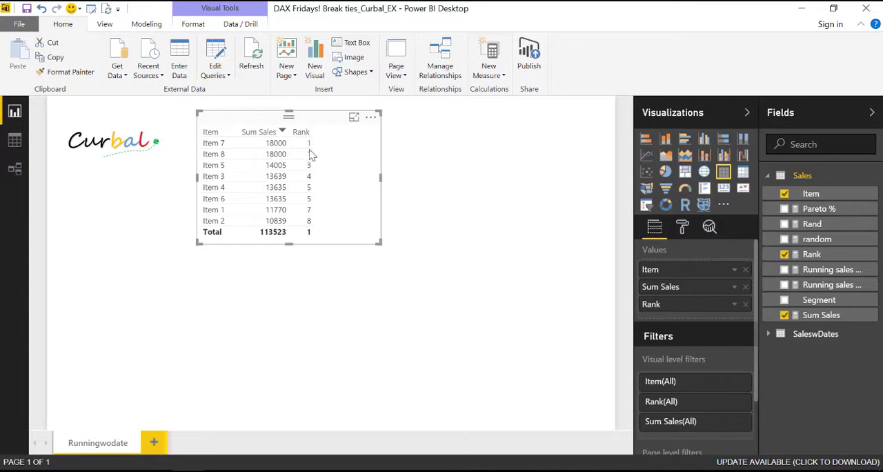
pyautogui.moveTo(314, 190)
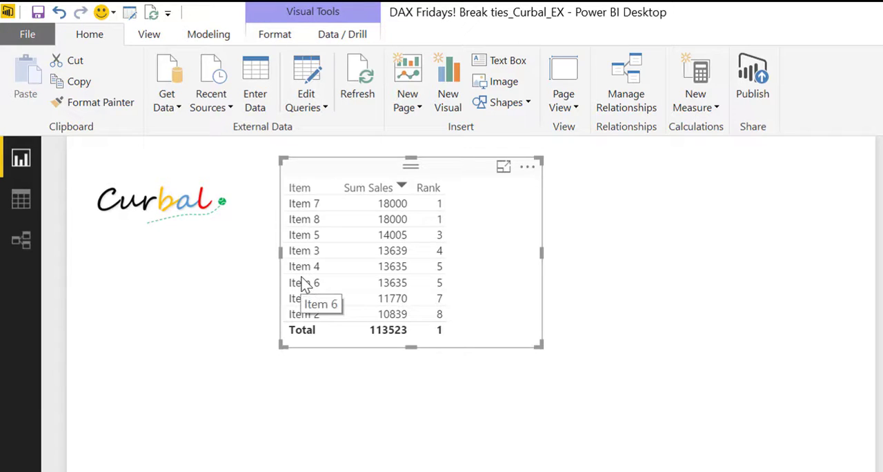
pyautogui.moveTo(431, 267)
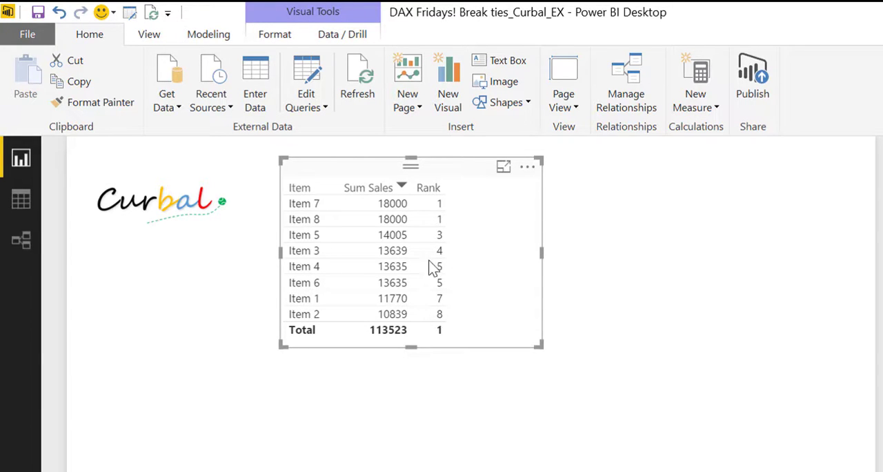
pyautogui.moveTo(438, 272)
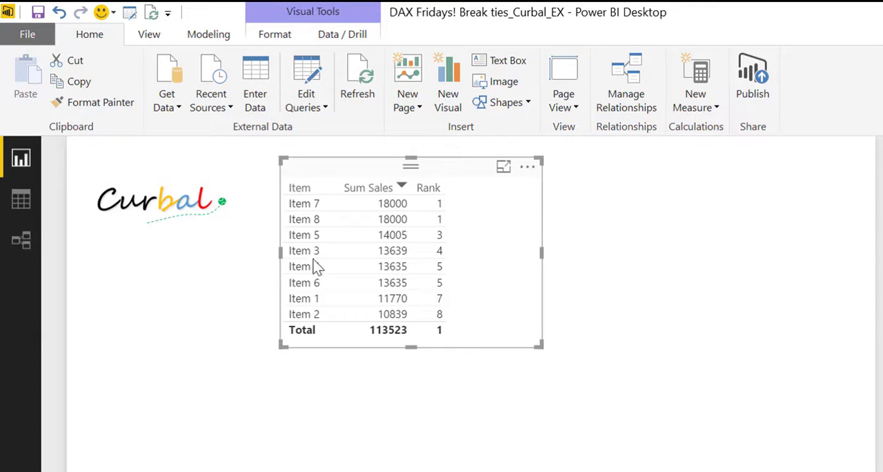
pyautogui.moveTo(306, 286)
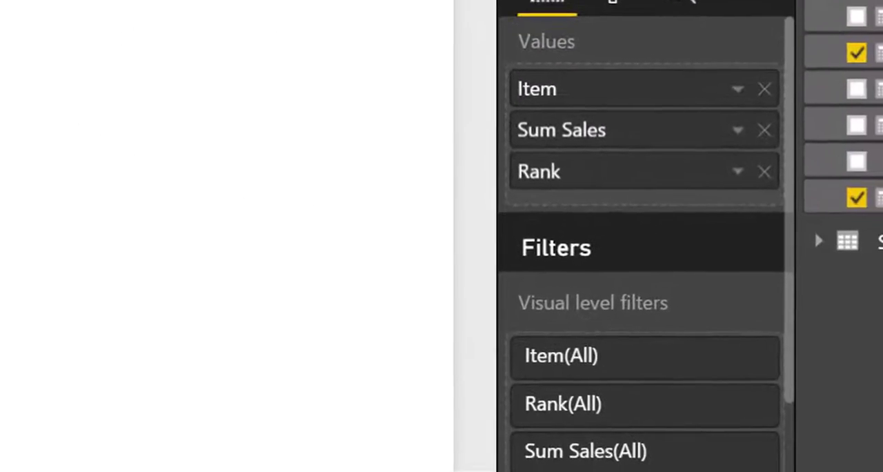
pyautogui.click(560, 355)
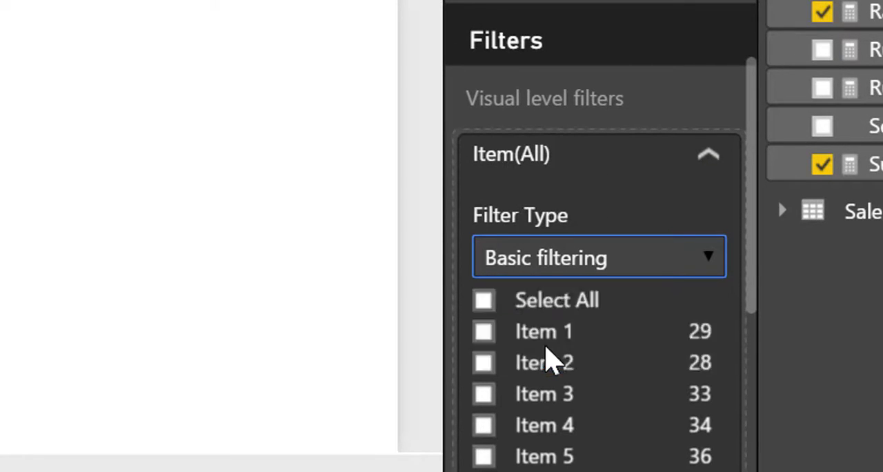
pyautogui.click(598, 256)
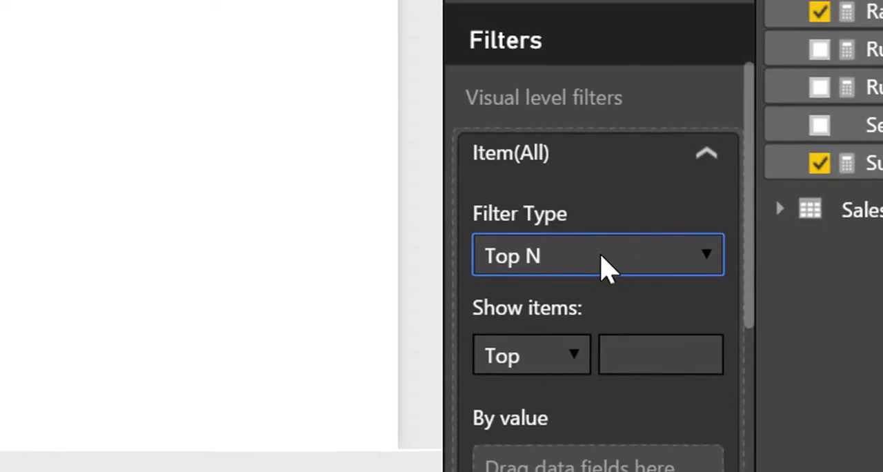
pyautogui.click(530, 356)
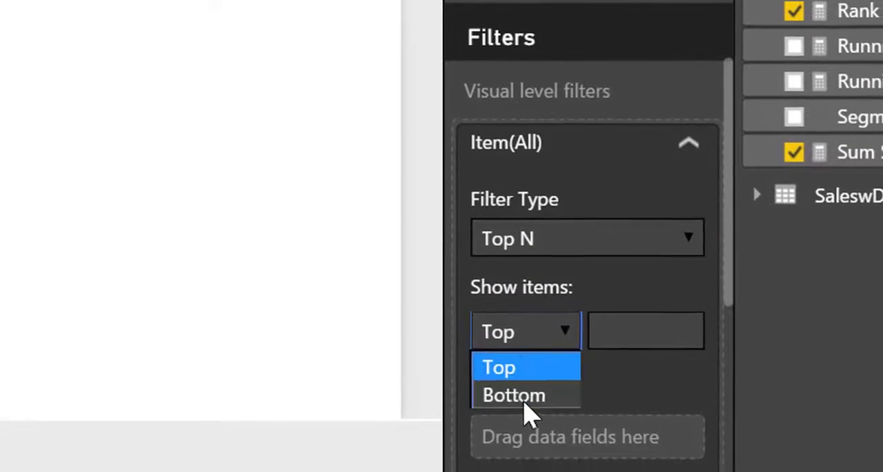
pyautogui.click(513, 395)
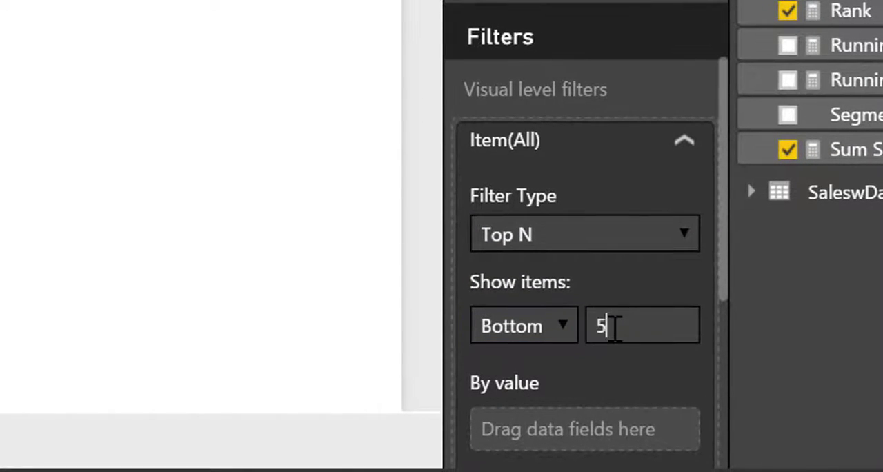
pyautogui.moveTo(810, 44)
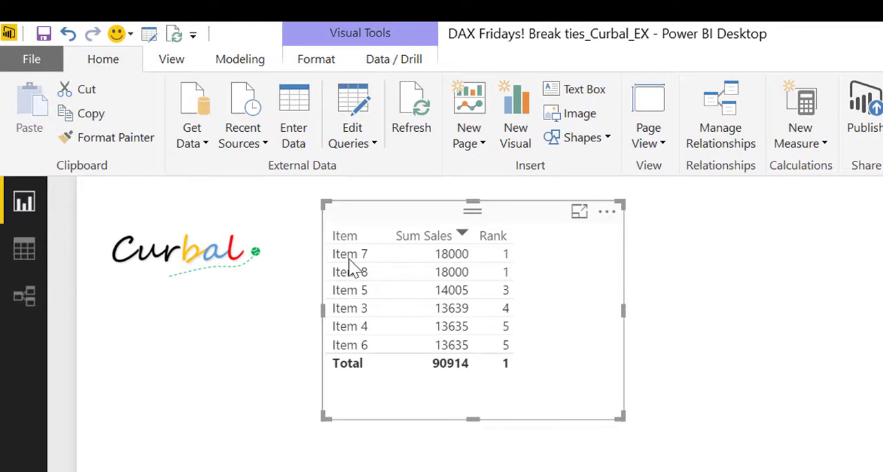
pyautogui.moveTo(513, 293)
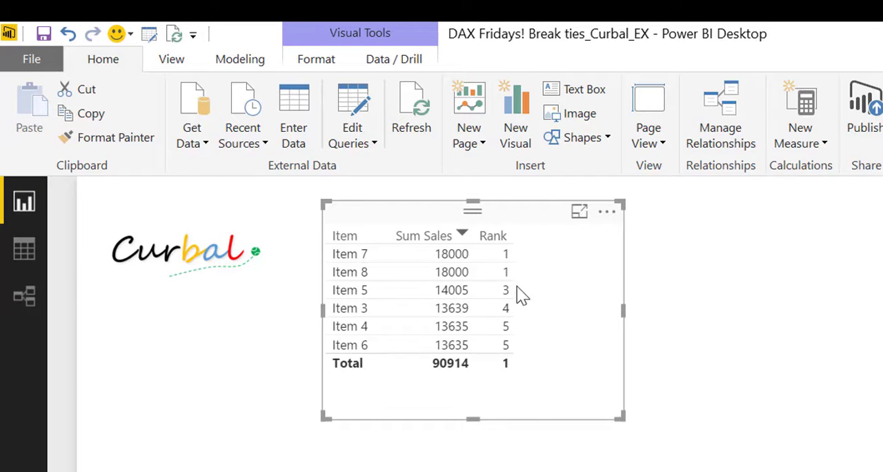
pyautogui.moveTo(544, 348)
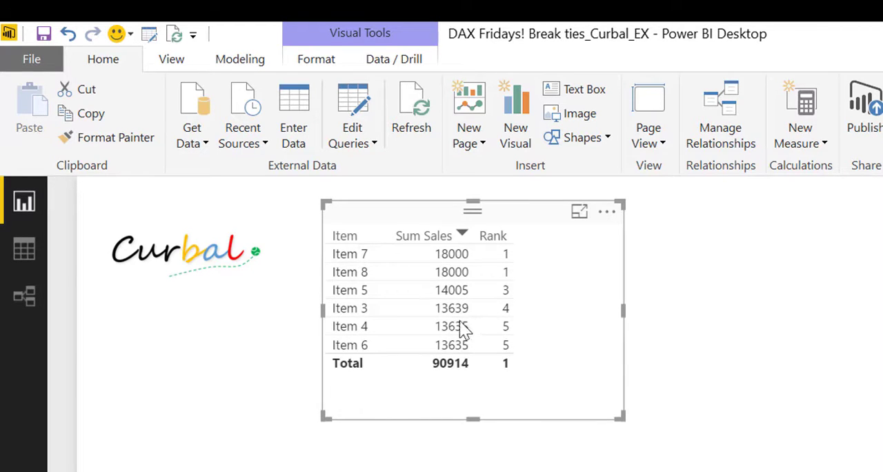
pyautogui.moveTo(453, 325)
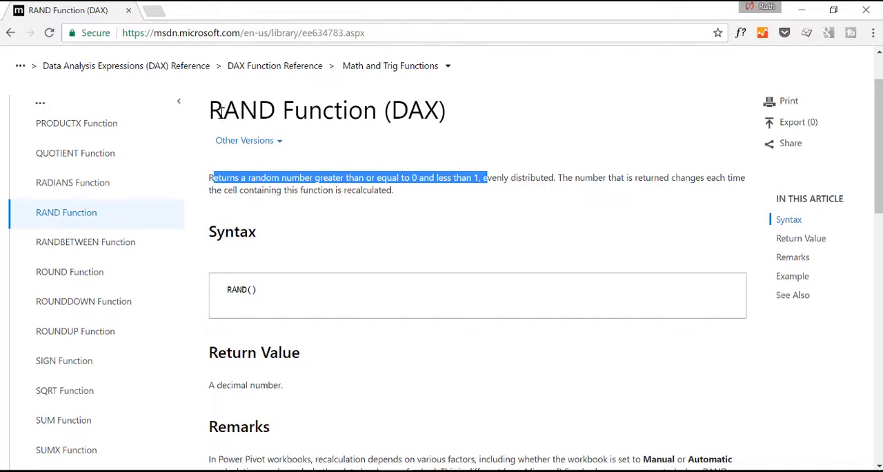
pyautogui.click(286, 205)
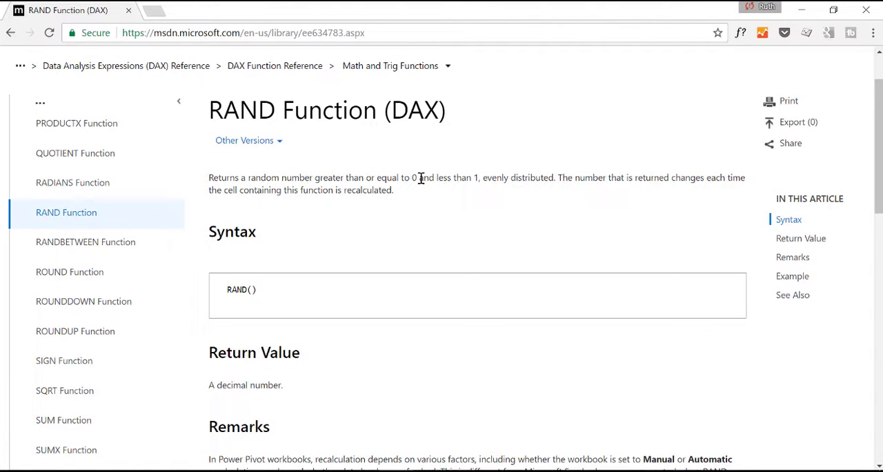
pyautogui.moveTo(411, 177); pyautogui.dragTo(475, 177)
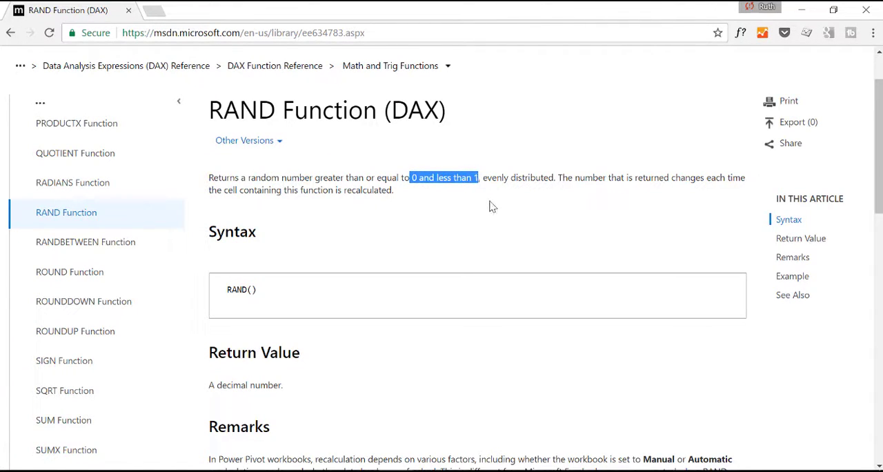
pyautogui.moveTo(543, 175)
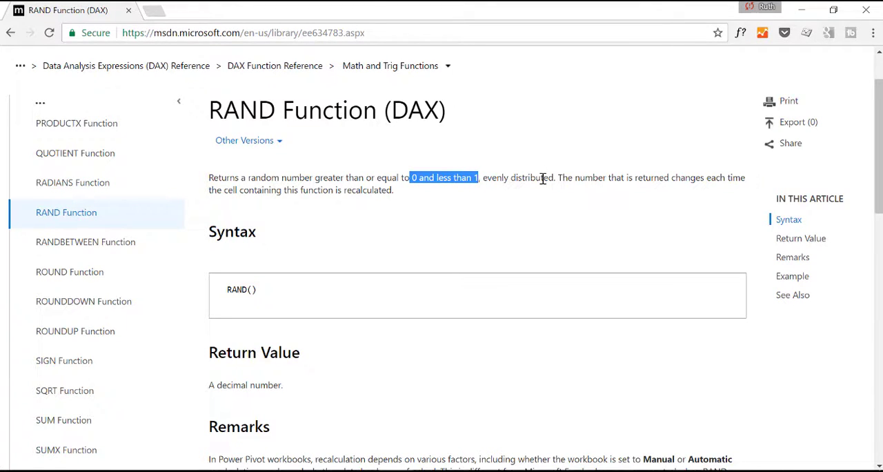
pyautogui.moveTo(555, 219)
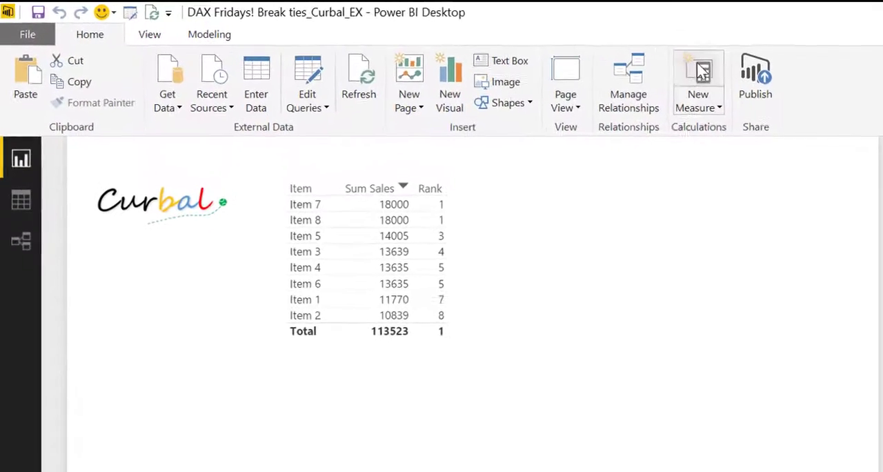
# - Create a new measure named Random with the formula RAND()
pyautogui.click(697, 82)
pyautogui.write('Random')
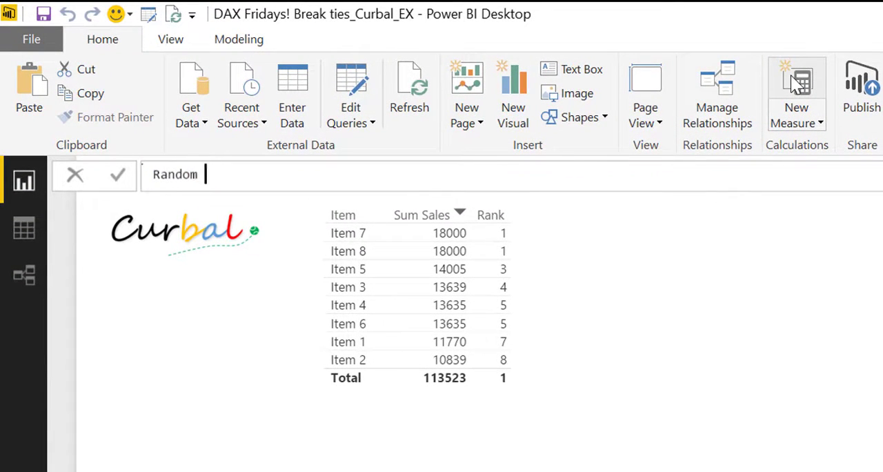
pyautogui.write('=')
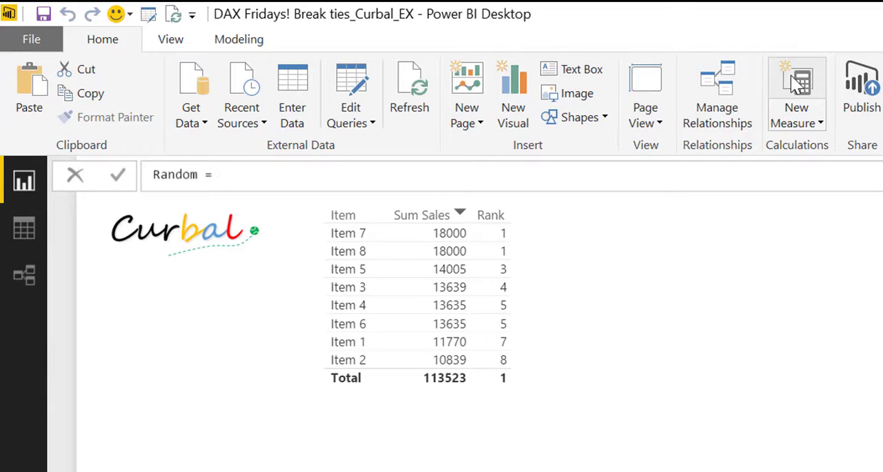
pyautogui.write('ran')
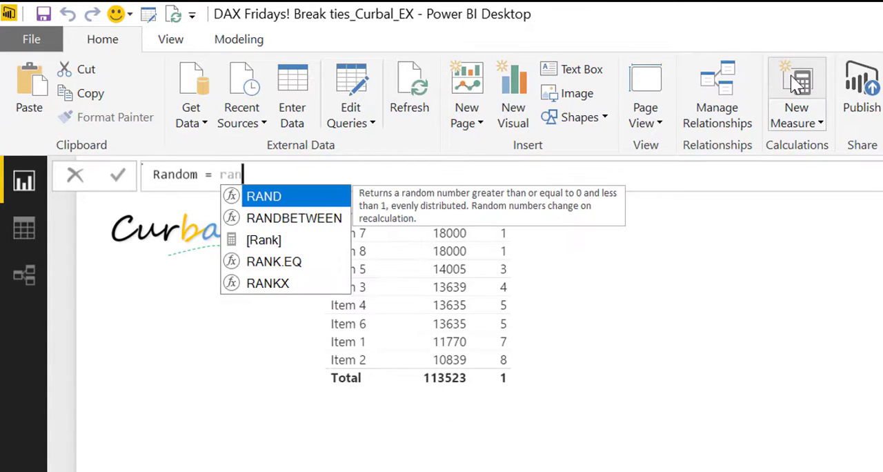
pyautogui.click(263, 196)
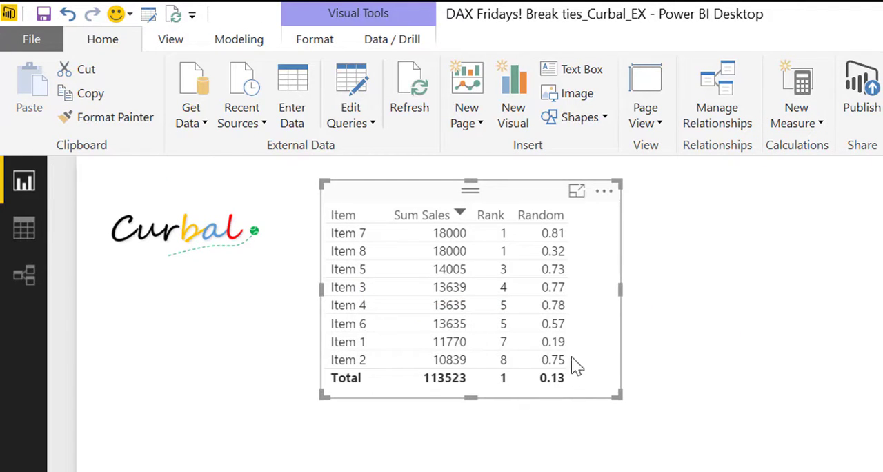
pyautogui.moveTo(558, 286)
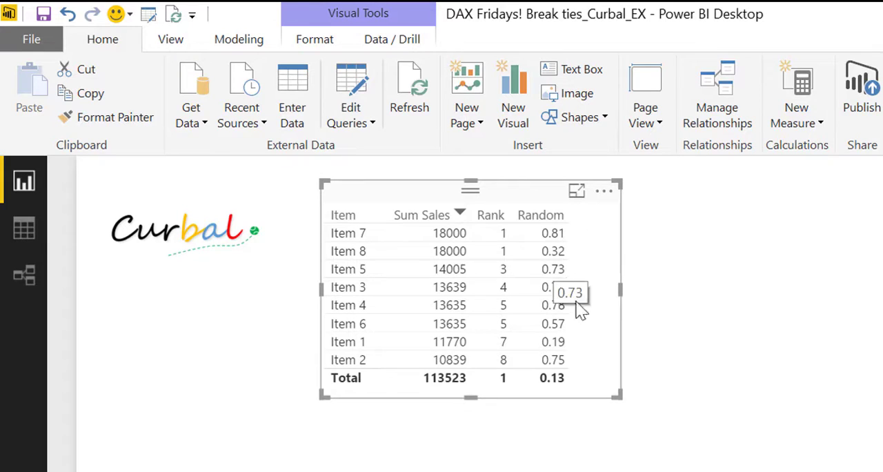
pyautogui.moveTo(569, 305)
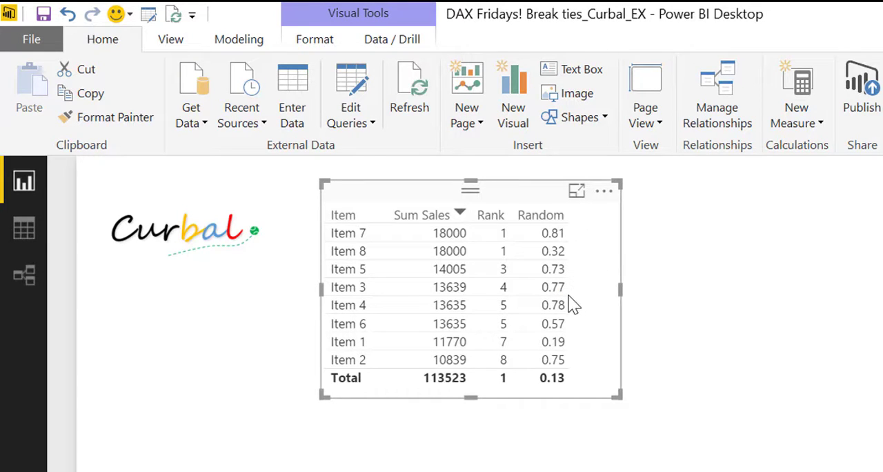
pyautogui.moveTo(555, 245)
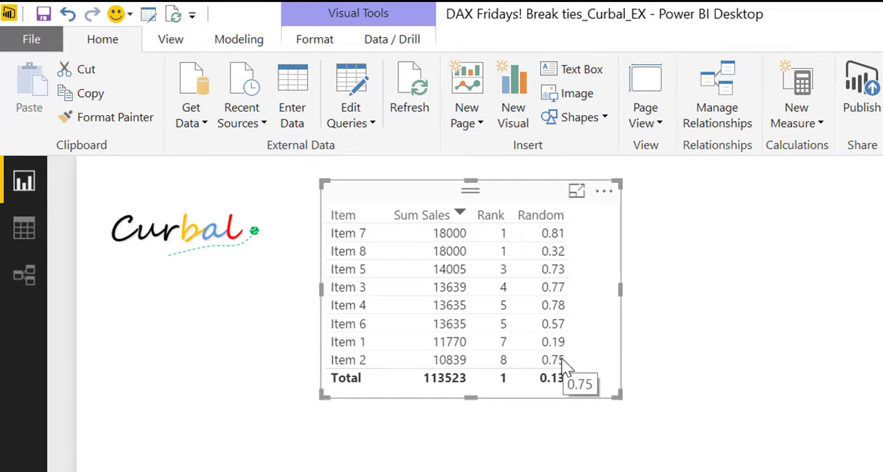
pyautogui.moveTo(568, 356)
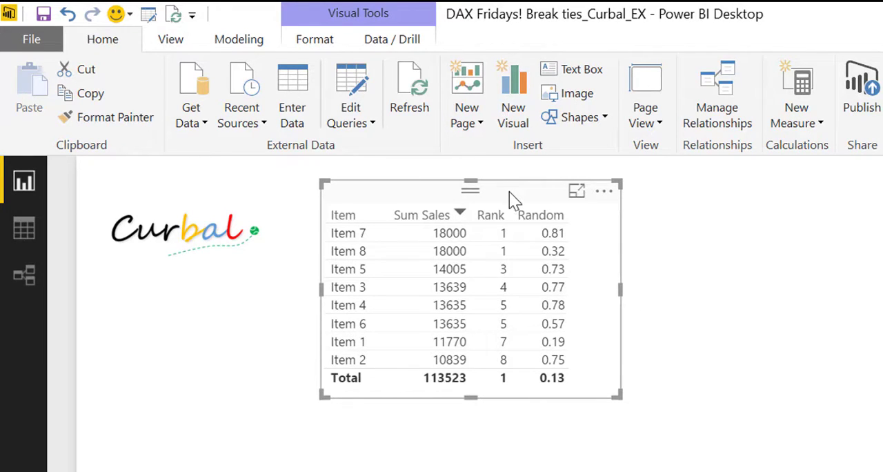
pyautogui.moveTo(671, 191)
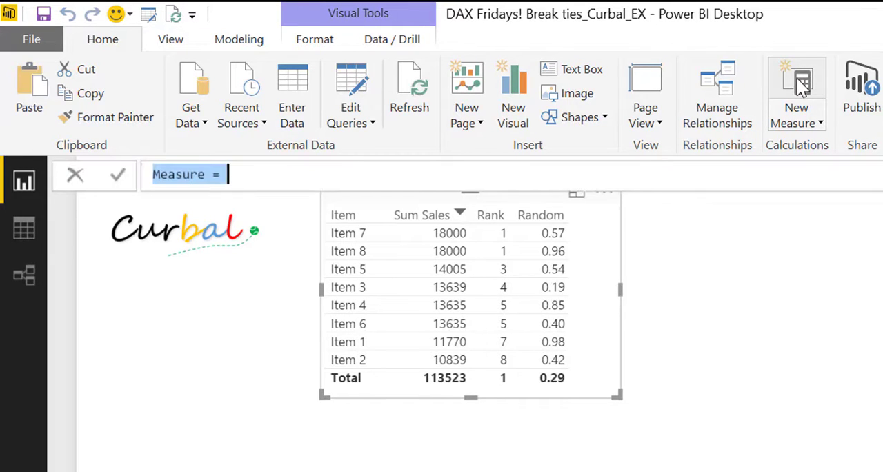
pyautogui.moveTo(717, 96)
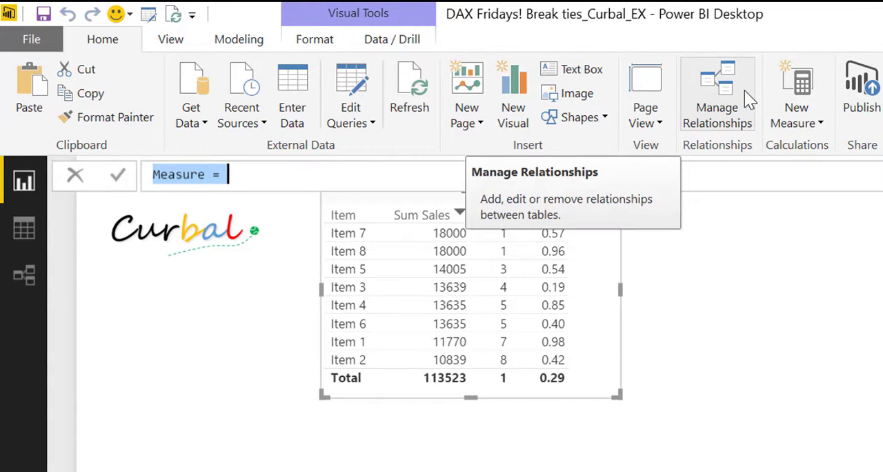
# - Define the measure Break ties = [Rank] + RAND() and resize the table visual
pyautogui.write('Break')
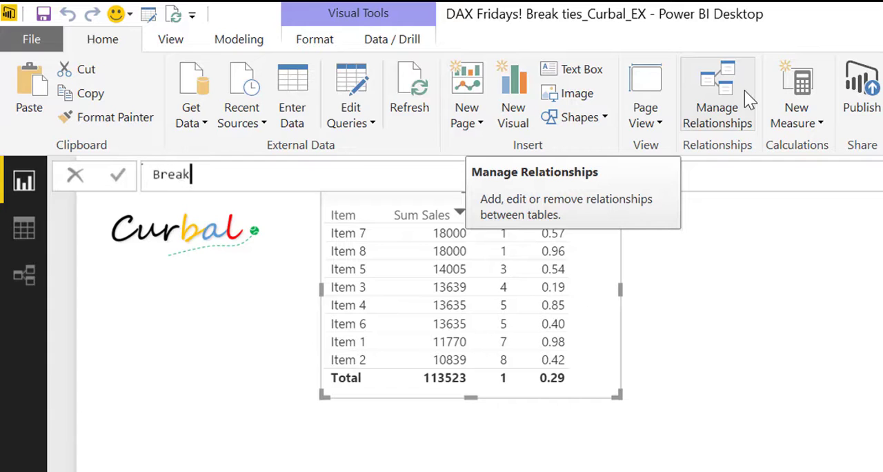
pyautogui.write('ties=')
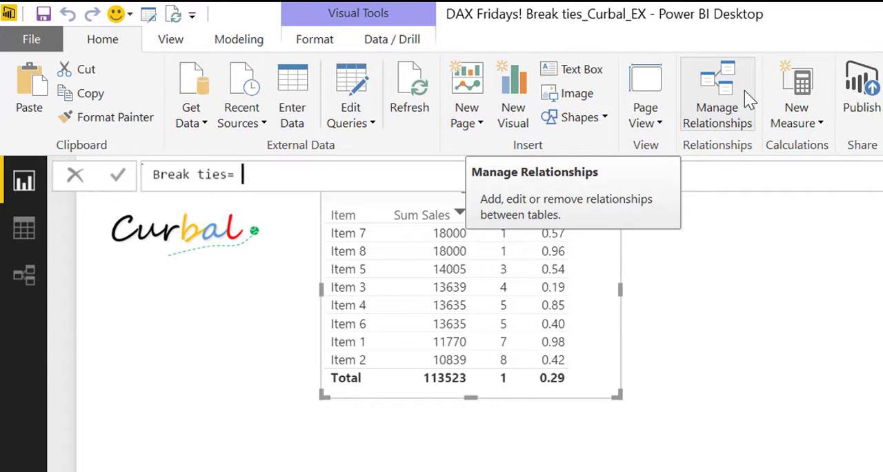
pyautogui.write('r')
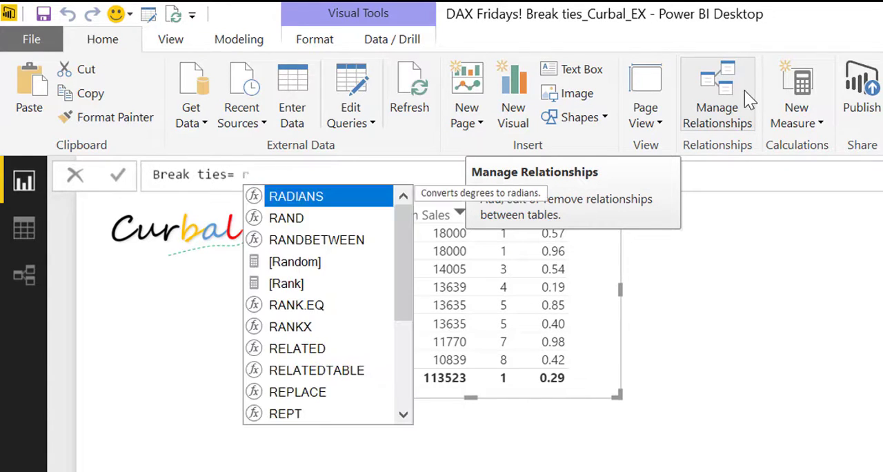
pyautogui.doubleClick(285, 283)
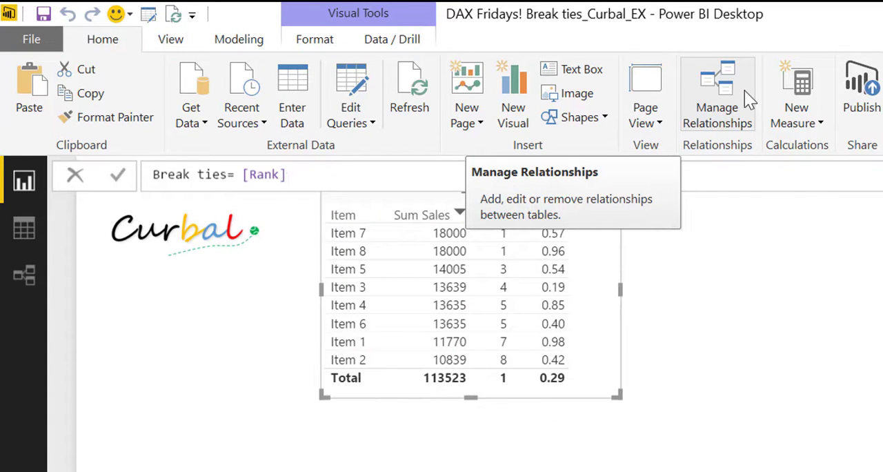
pyautogui.write('+ran')
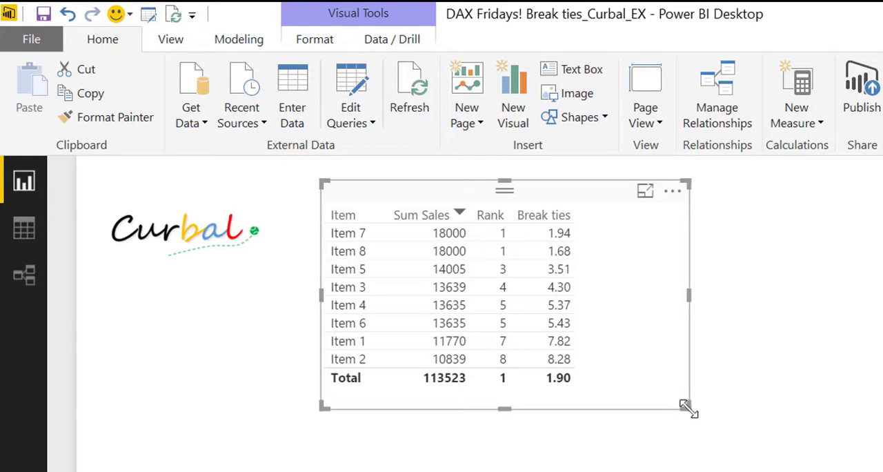
pyautogui.moveTo(688, 408); pyautogui.dragTo(621, 399)
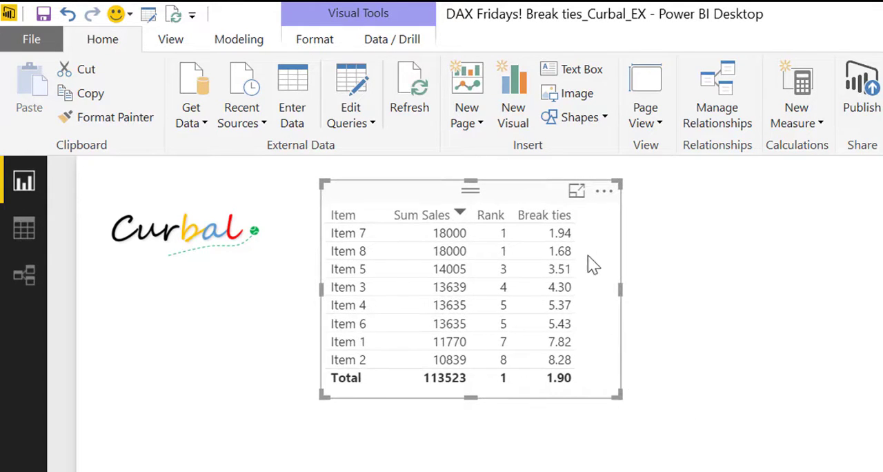
pyautogui.moveTo(566, 238)
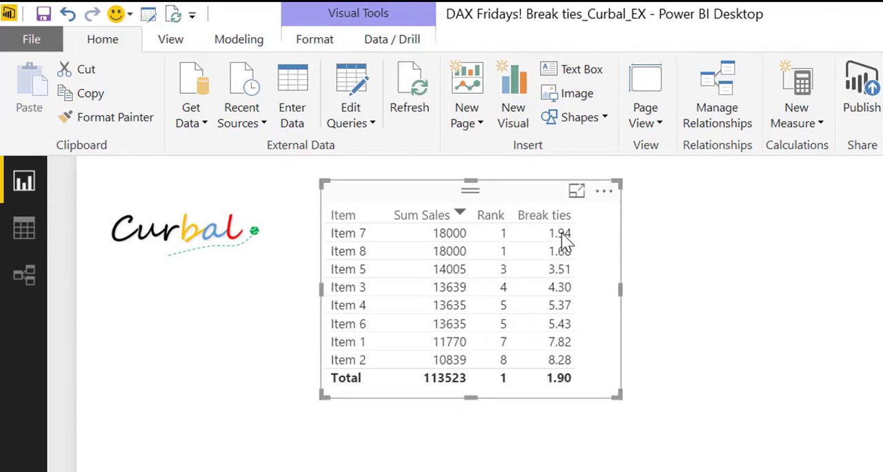
pyautogui.moveTo(559, 232)
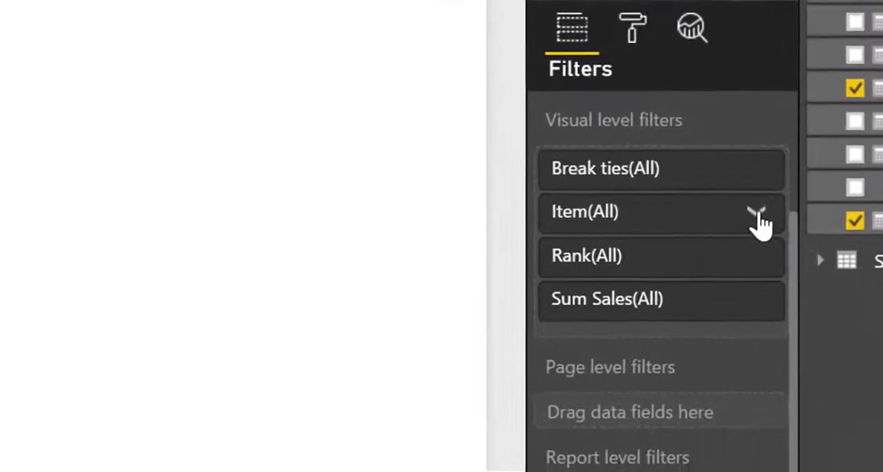
# - Expand the Item filter and enter 5 as the bottom item count
pyautogui.click(759, 211)
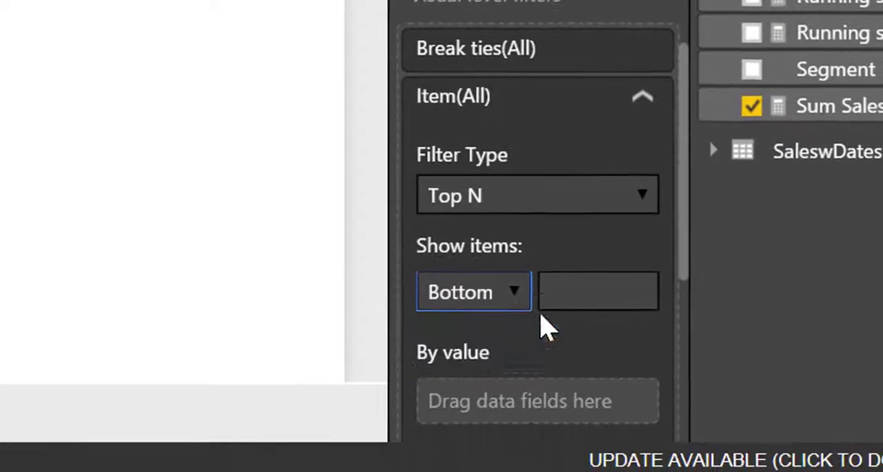
pyautogui.write('5')
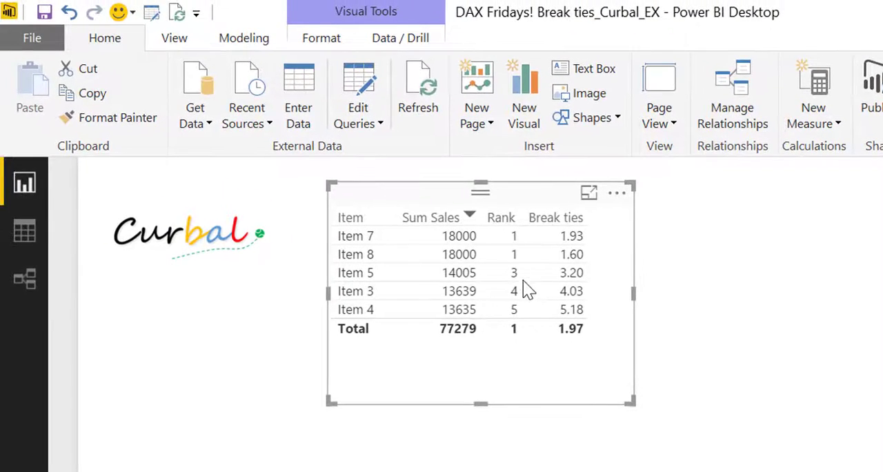
pyautogui.moveTo(624, 372)
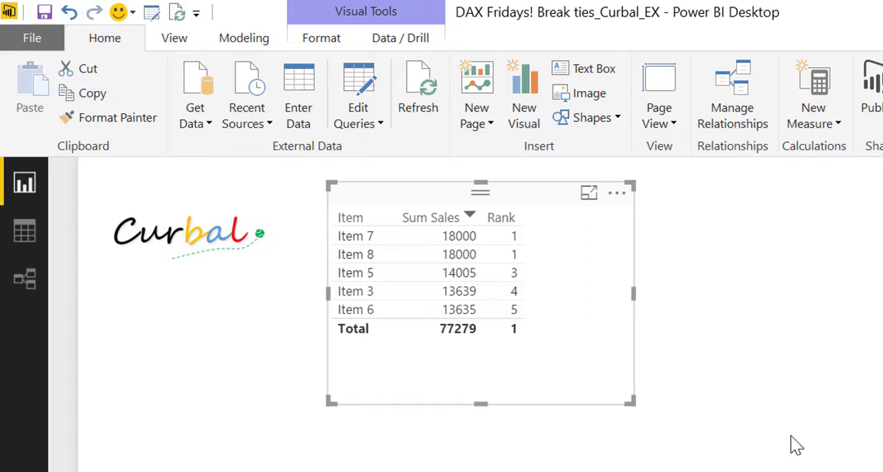
# - Shrink the table visual down to fit the five listed items
pyautogui.moveTo(634, 405); pyautogui.dragTo(552, 357)
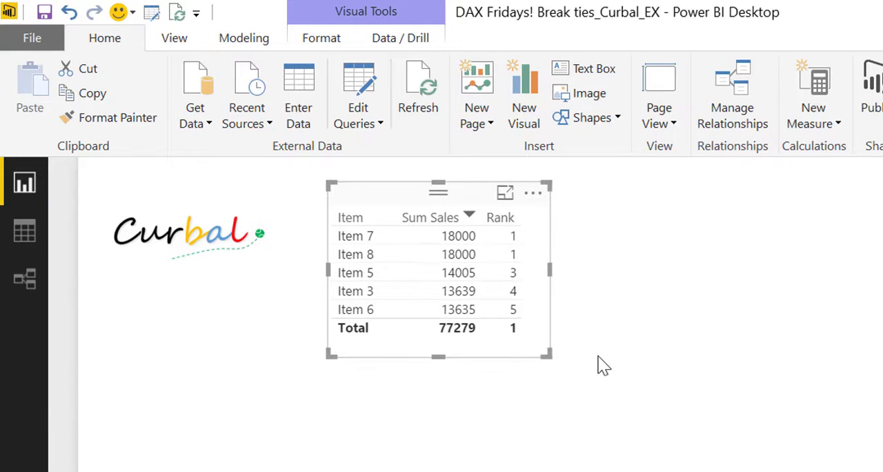